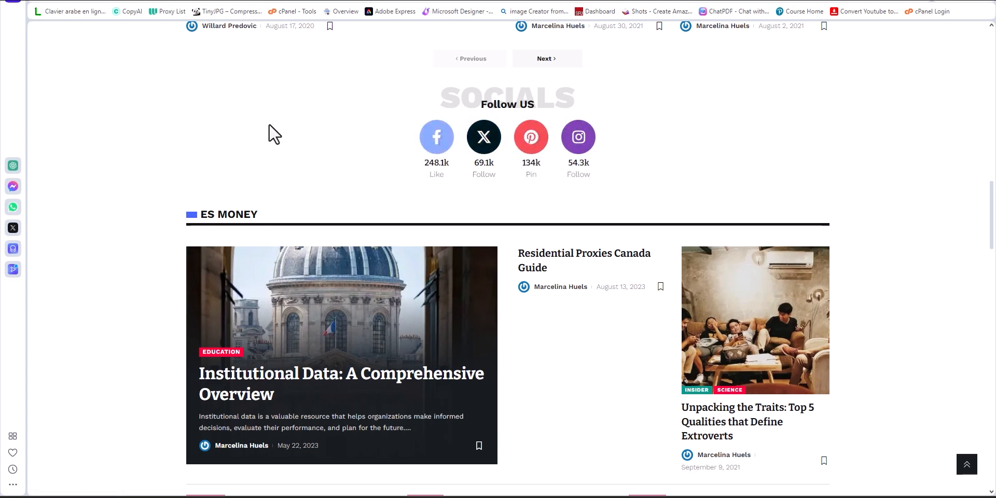
mouse_move(515, 19)
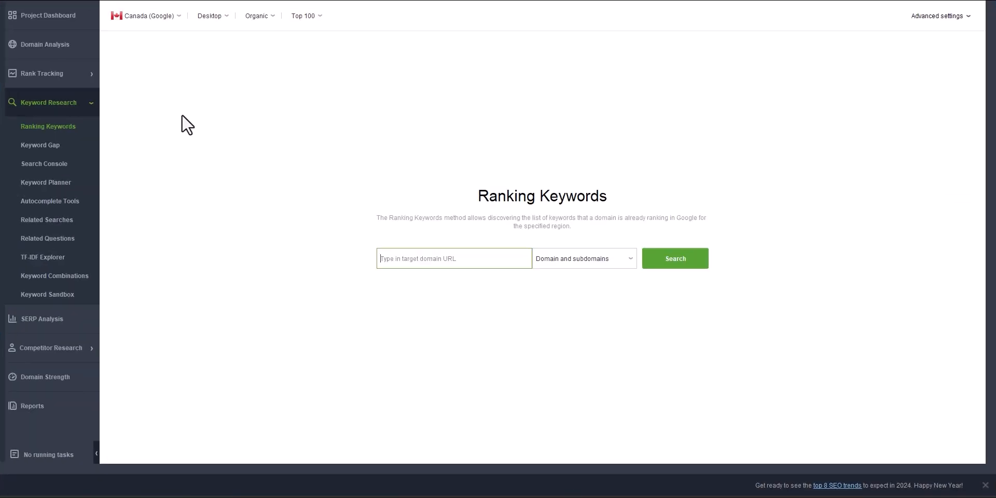
mouse_move(546, 280)
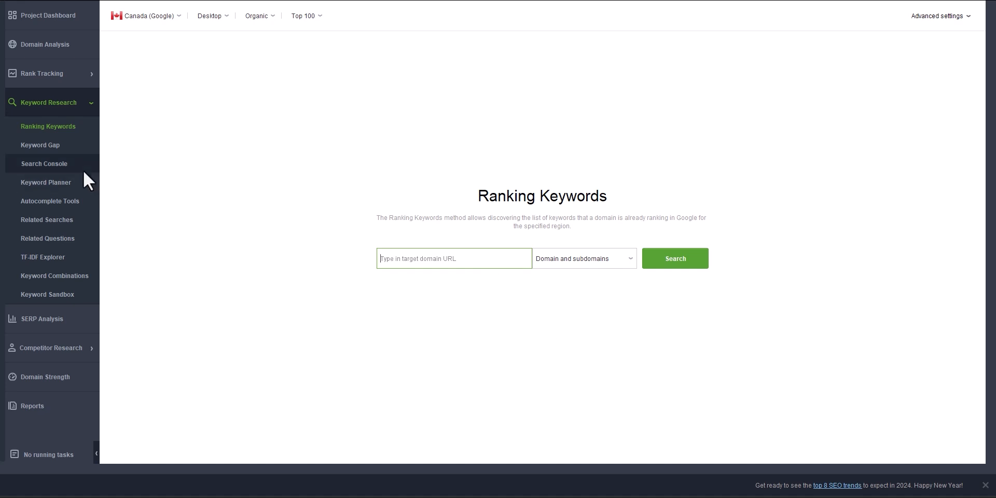
mouse_move(56, 131)
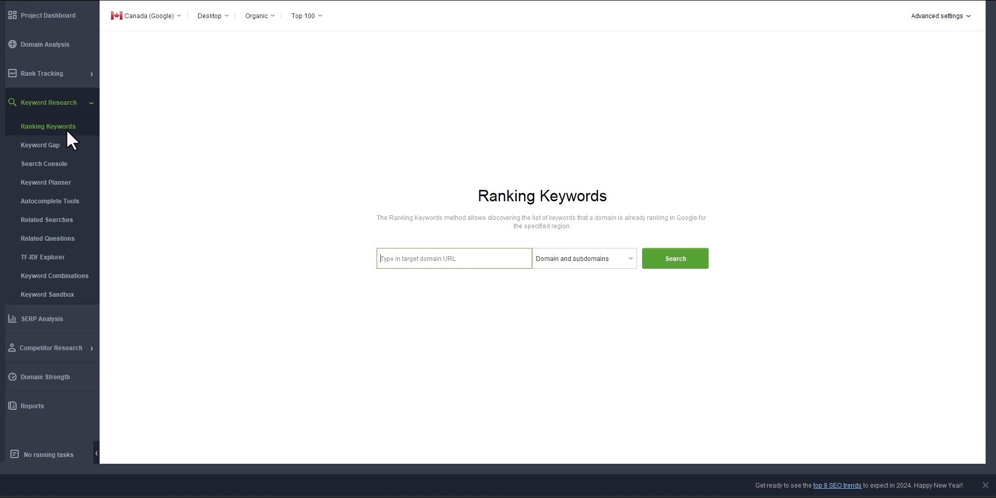
mouse_move(54, 111)
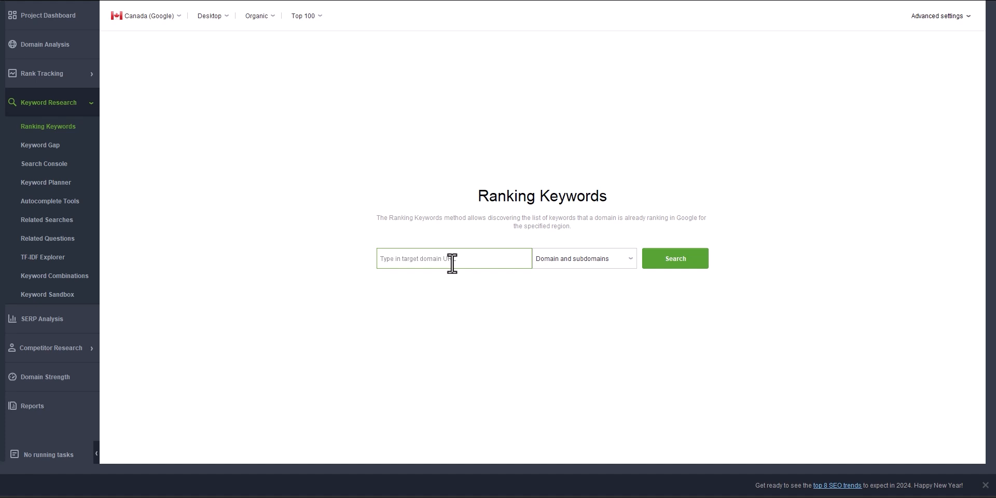
text(https://www.destinationvancouver.com/)
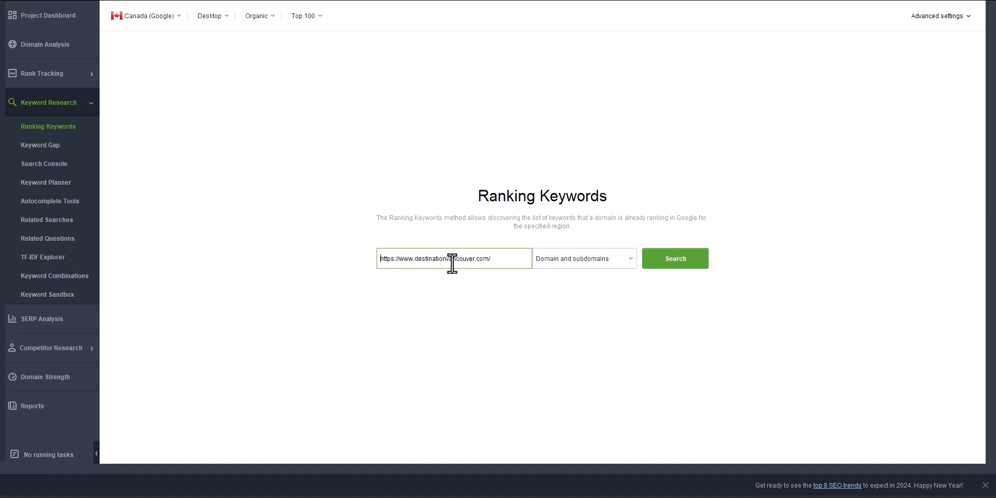
click(581, 258)
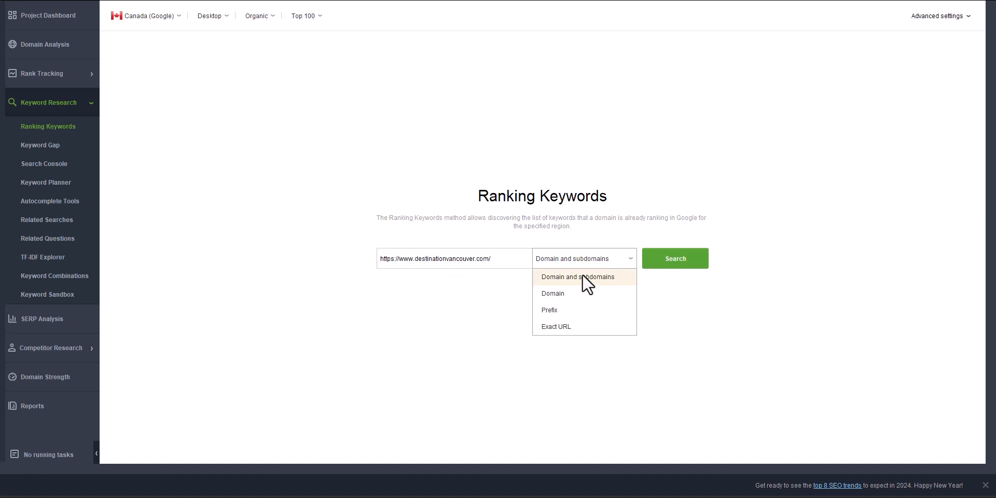
mouse_move(581, 267)
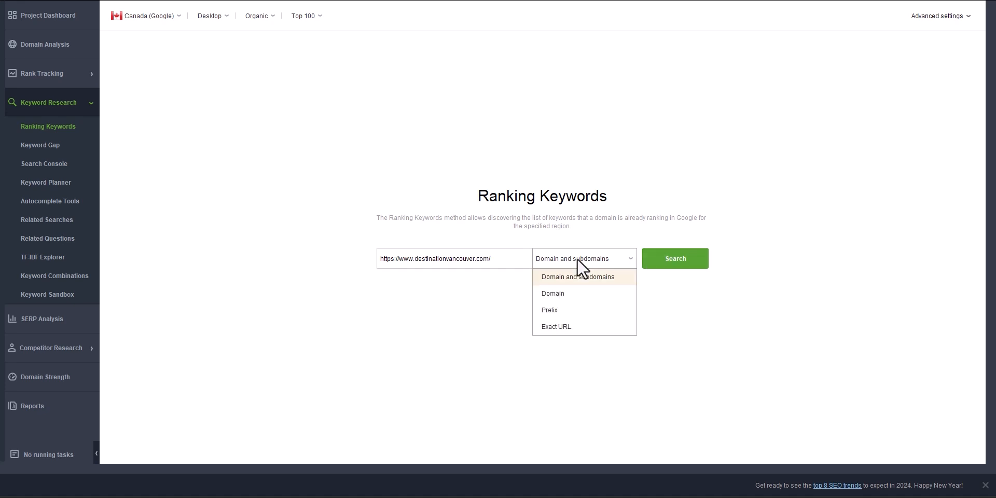
mouse_move(584, 269)
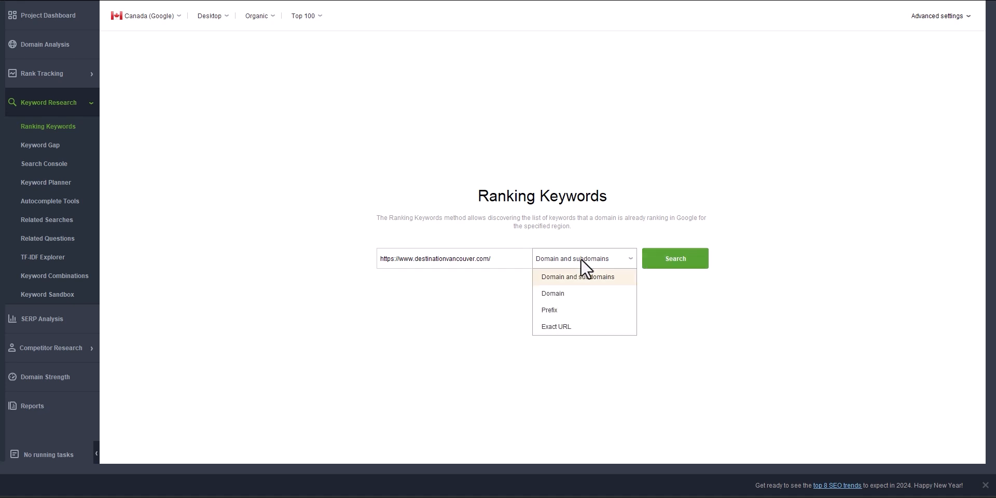
click(674, 258)
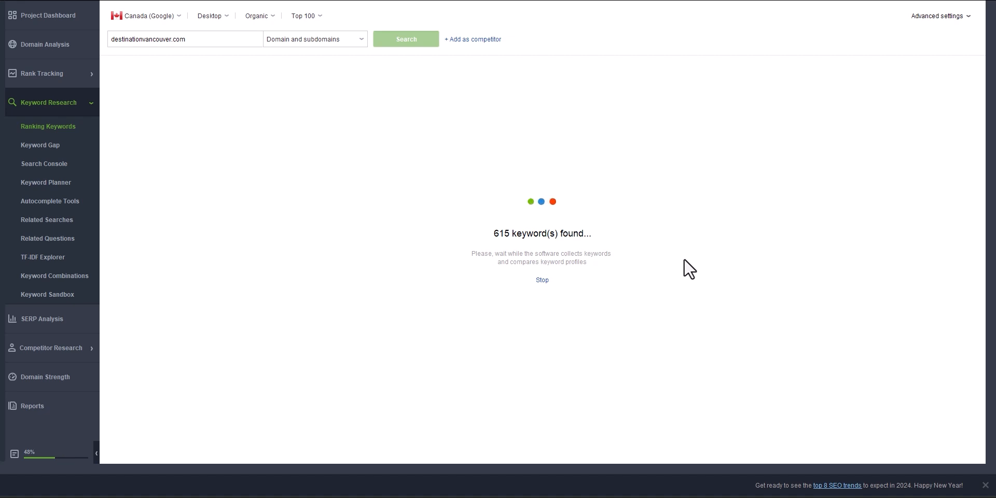
mouse_move(380, 160)
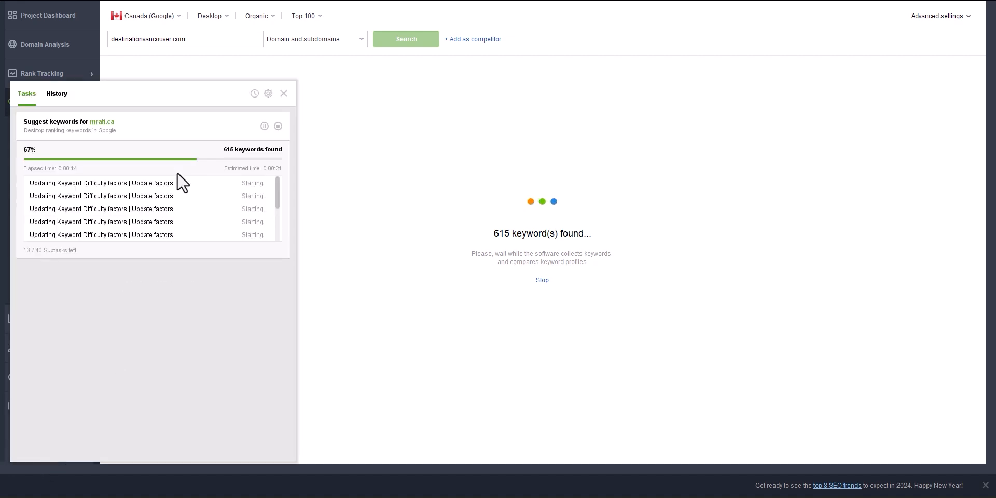
click(284, 93)
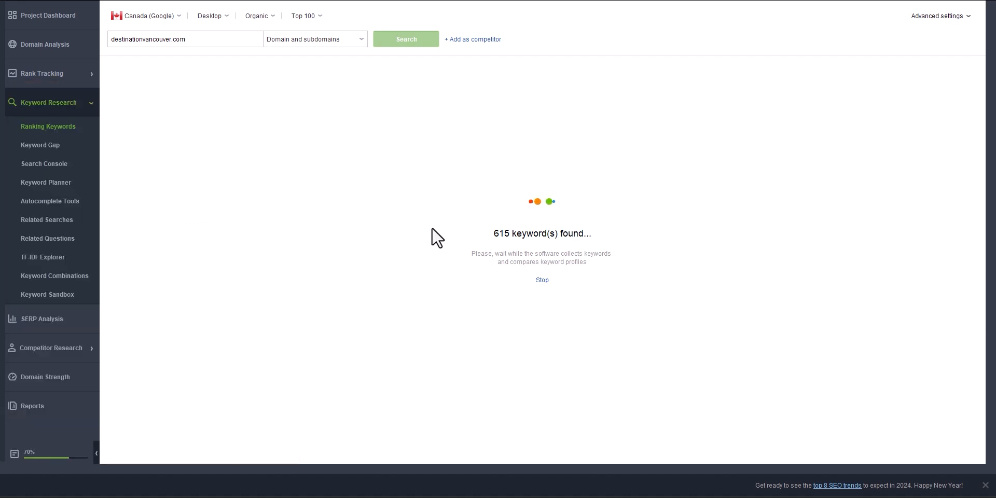
mouse_move(513, 244)
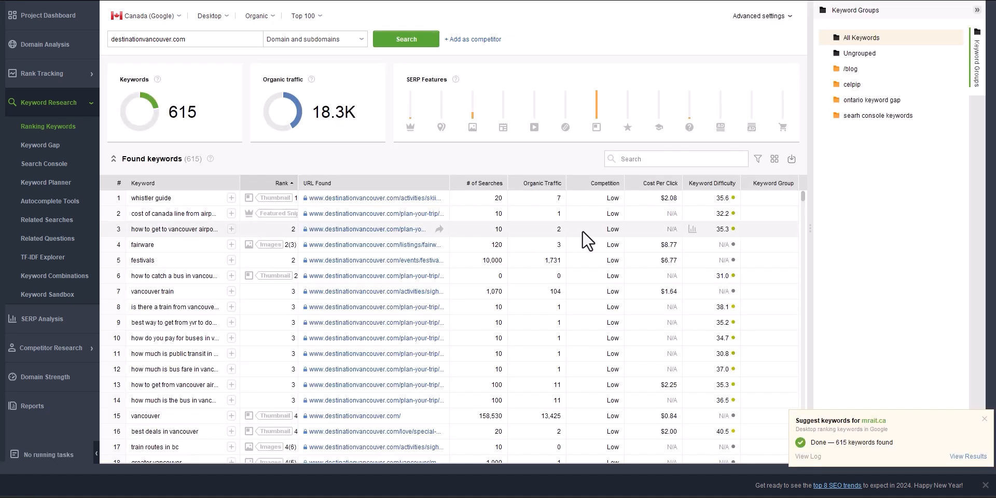
Step: Sort the 615 found keywords by Organic Traffic, highest first, after trying # of Searches
scroll(down, 3)
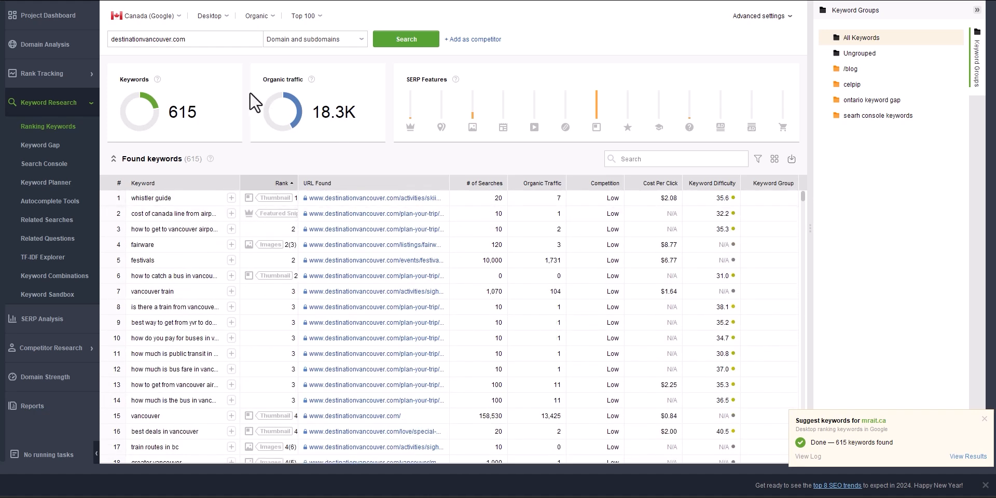
mouse_move(178, 121)
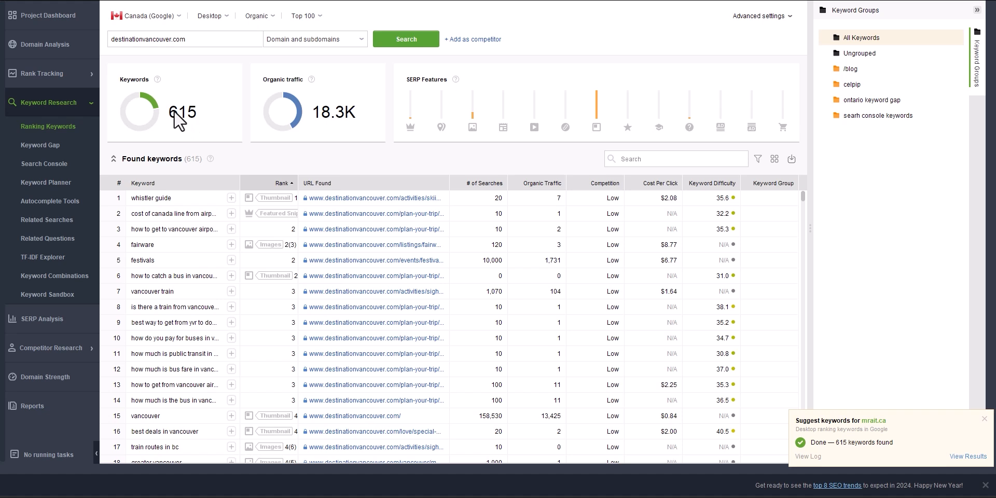
mouse_move(329, 124)
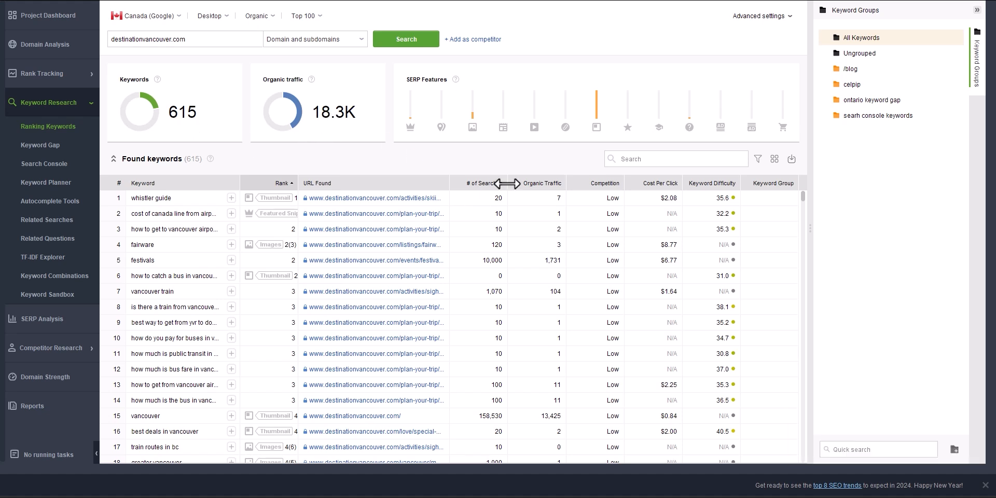
scroll(down, 3)
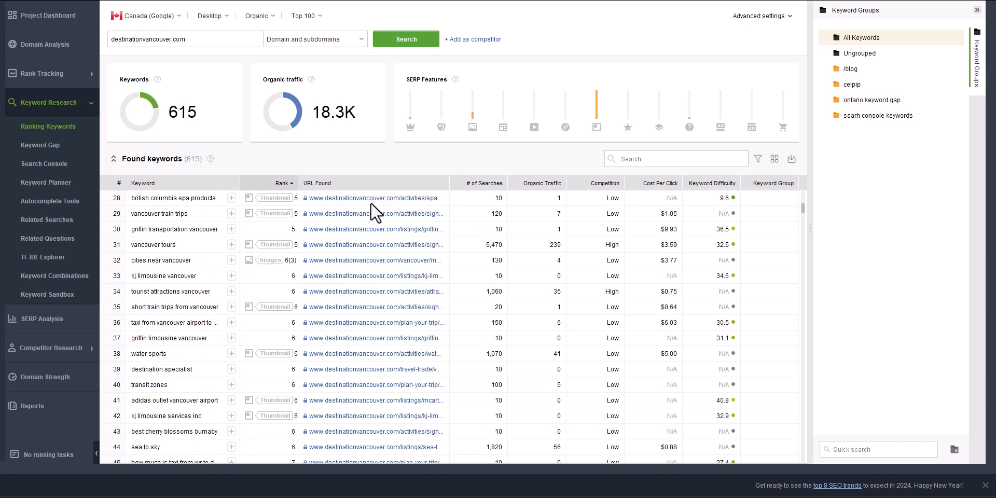
scroll(down, 3)
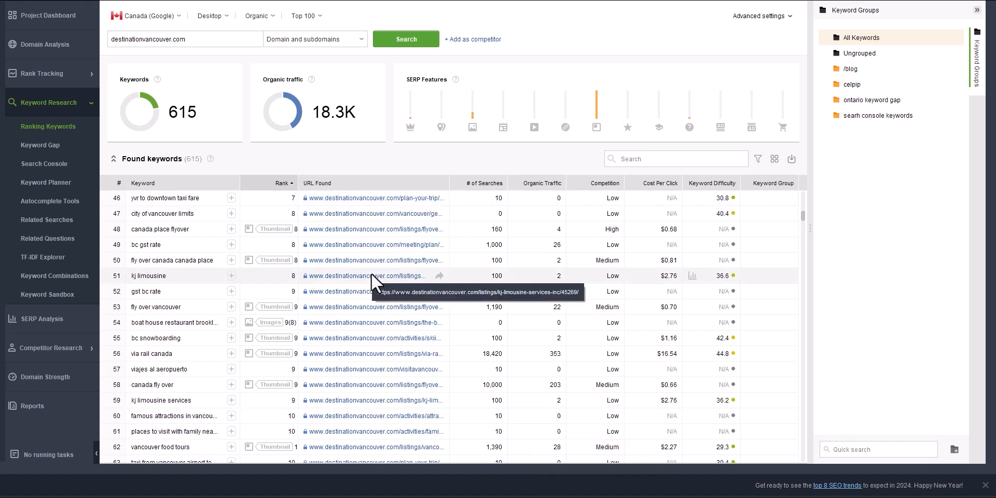
mouse_move(480, 221)
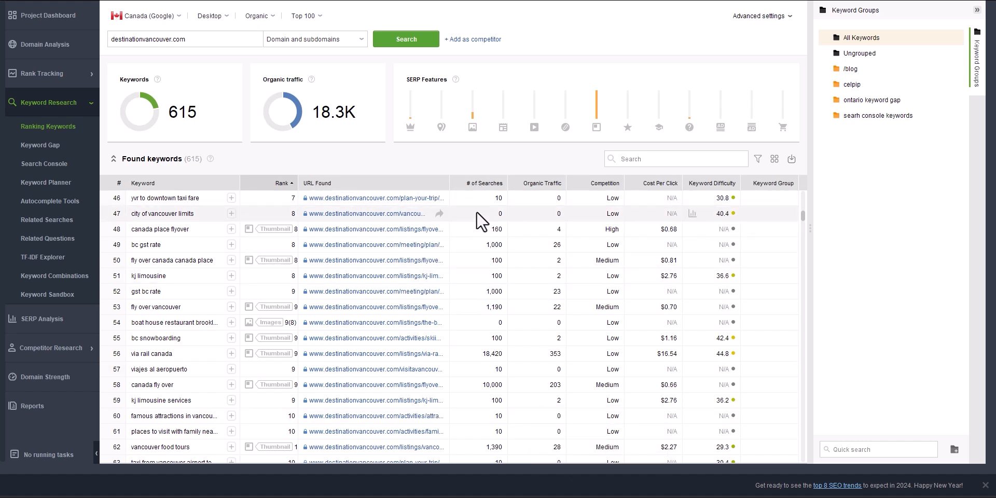
click(482, 183)
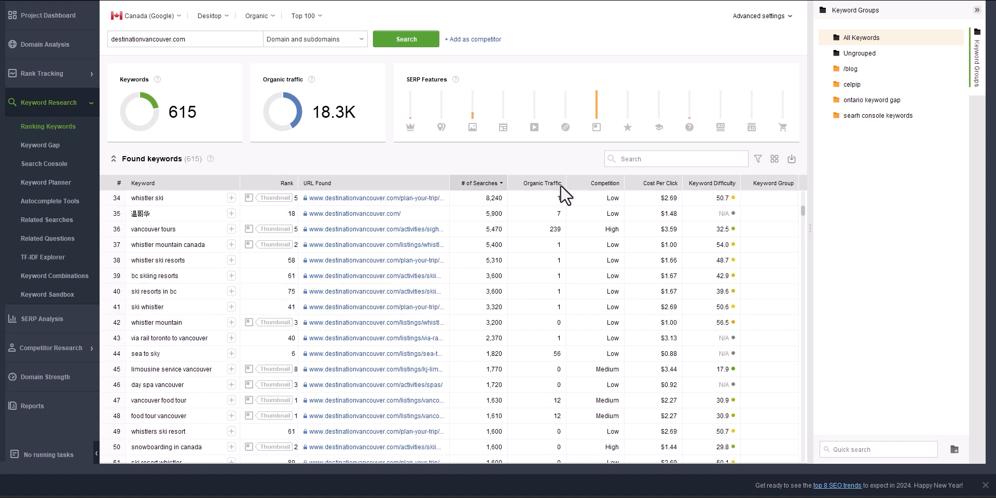
click(540, 183)
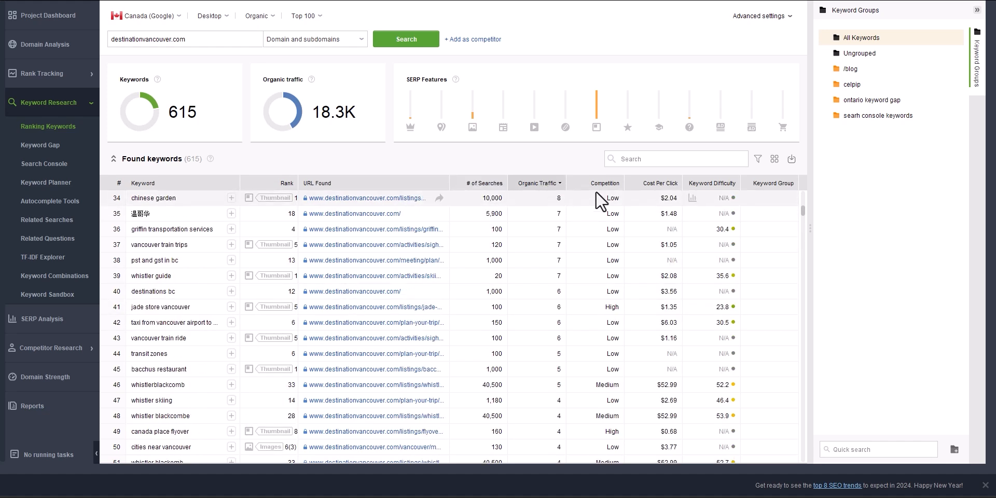
mouse_move(715, 204)
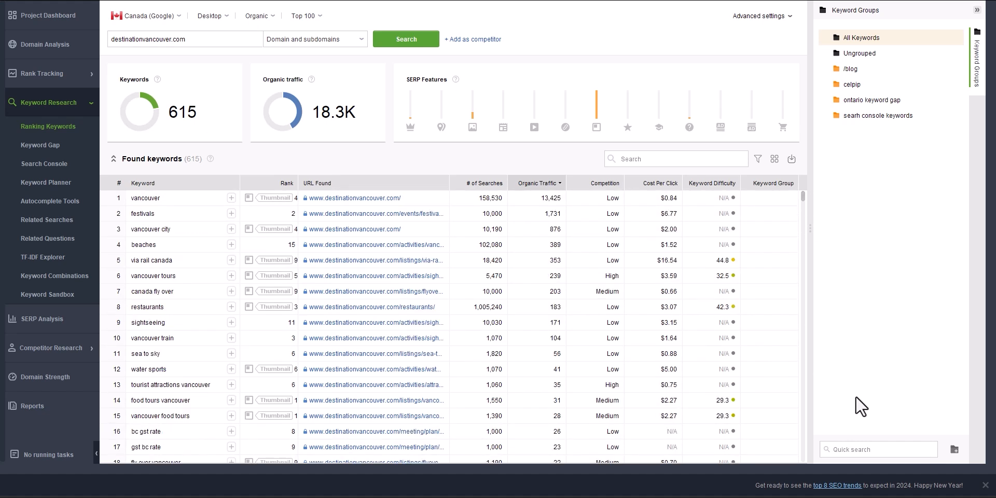
click(954, 450)
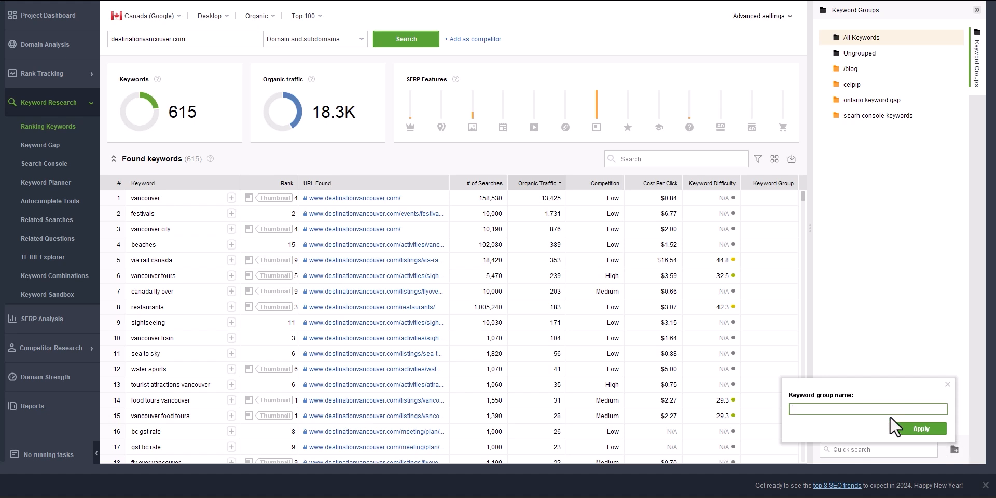
click(921, 428)
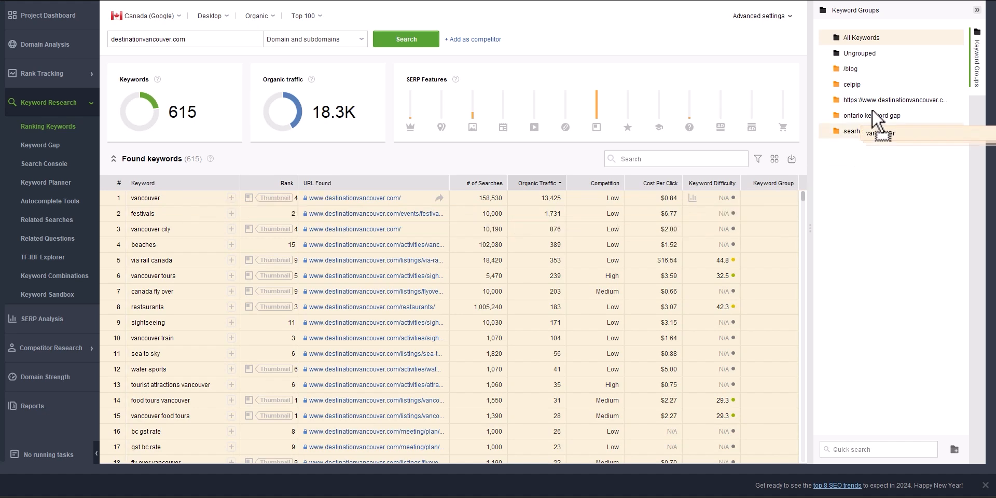
click(893, 100)
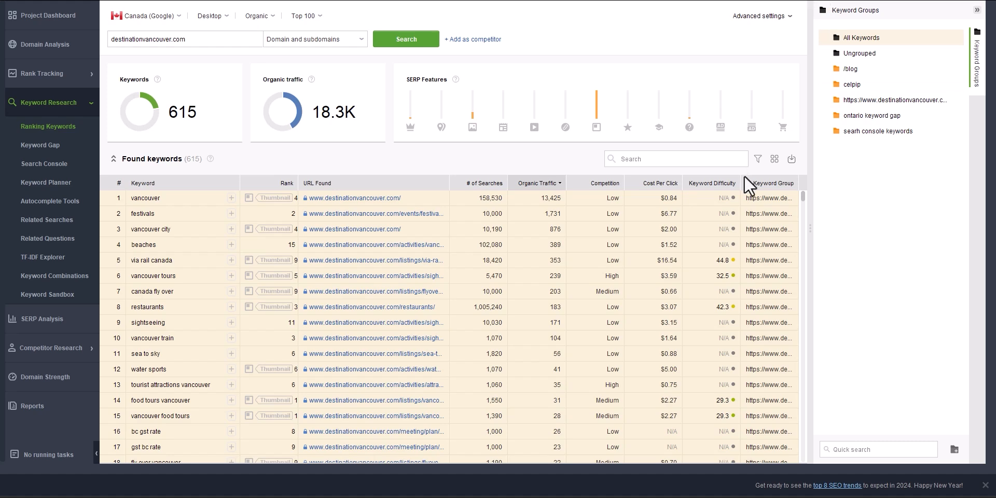
scroll(down, 3)
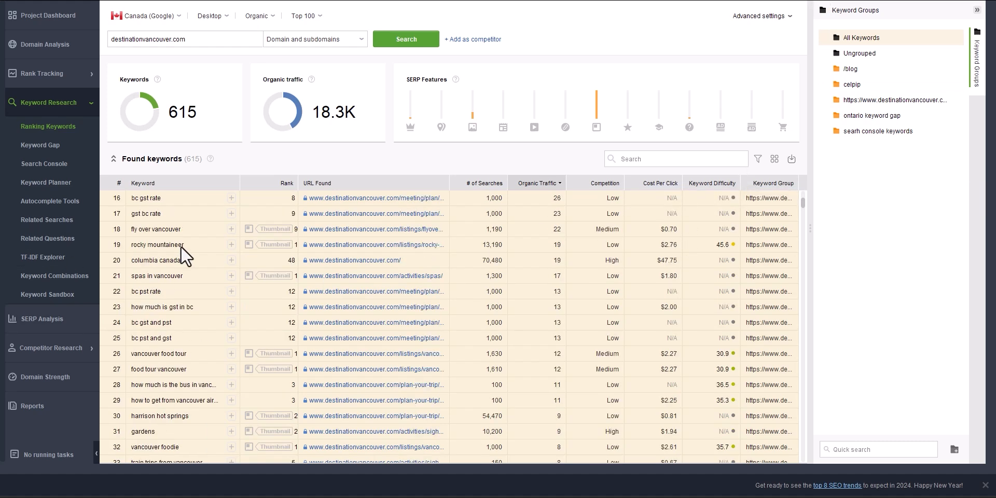
scroll(down, 3)
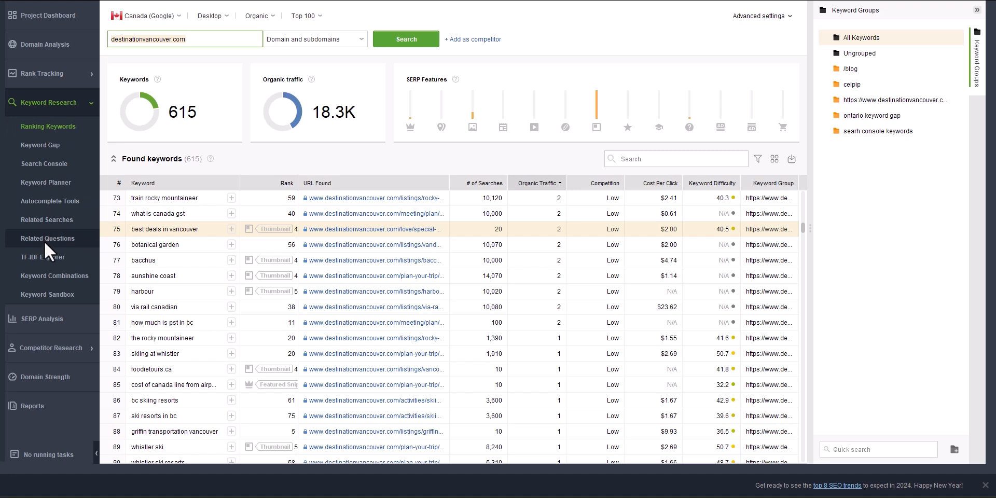
Step: In Keyword Gap, enter destinationvancouver.com as the competitor domain
click(40, 145)
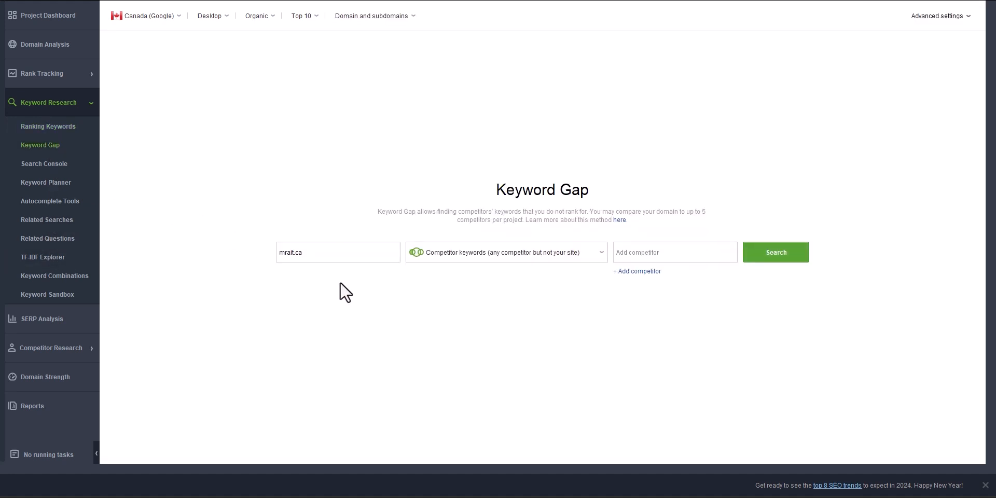
click(675, 252)
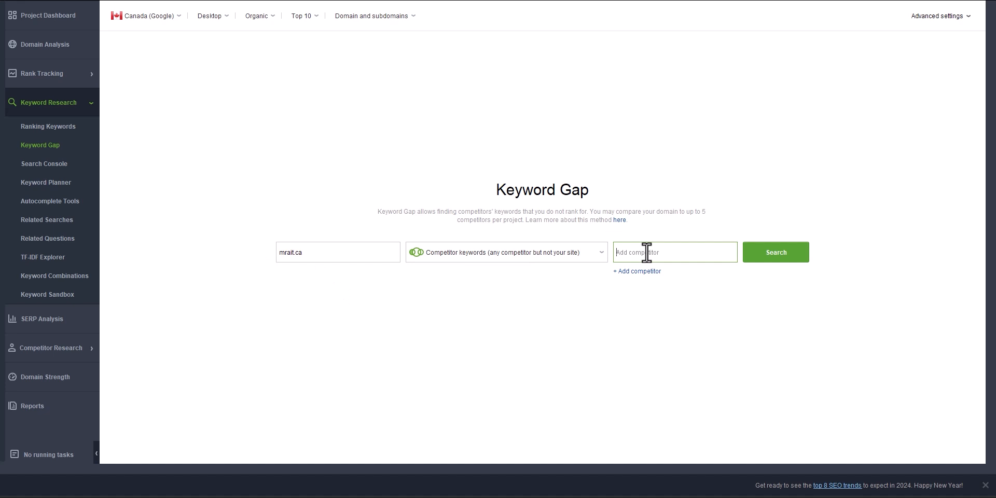
text(destinationvancouver.com)
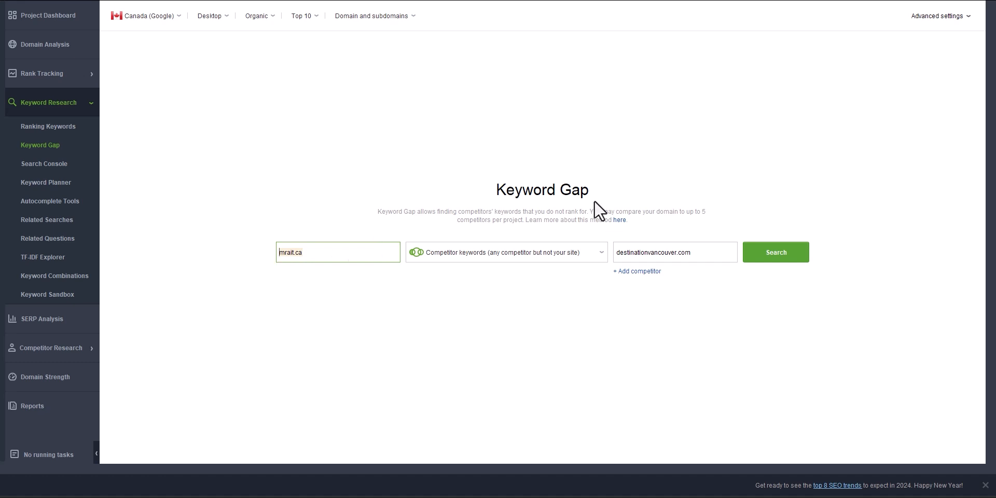
Step: Run the gap search with Canada, top 100 rankings and desktop results
click(146, 15)
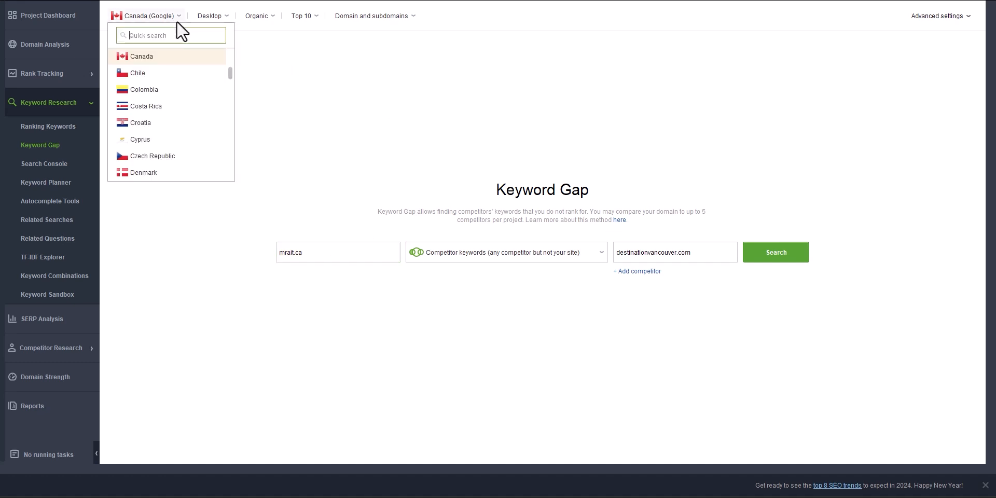
mouse_move(184, 62)
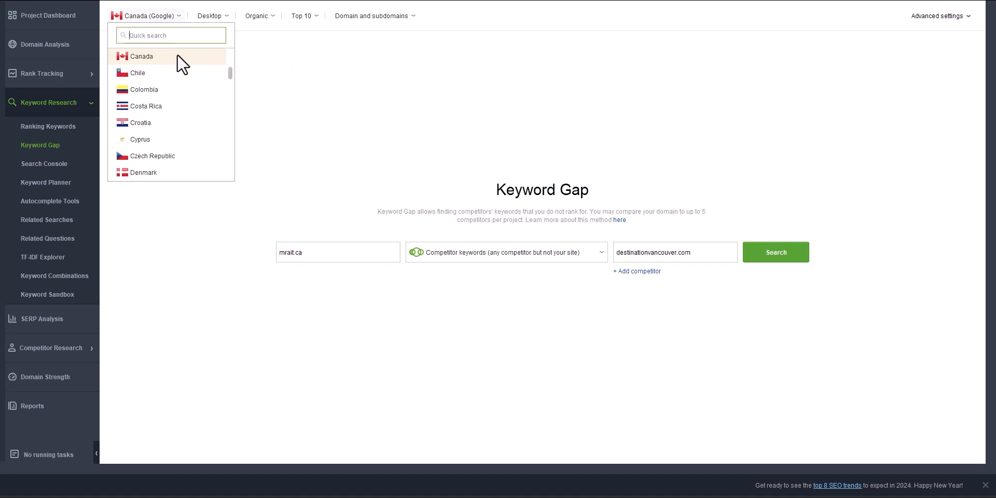
click(302, 15)
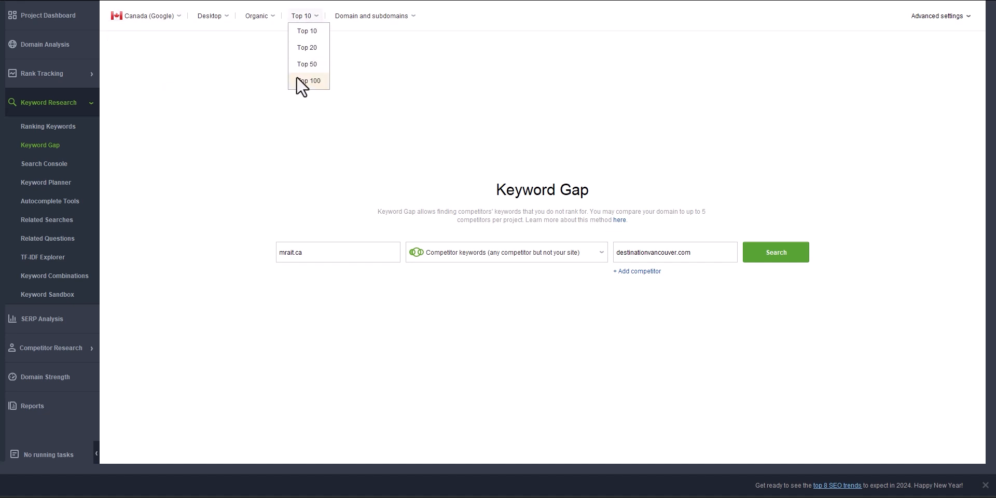
click(309, 81)
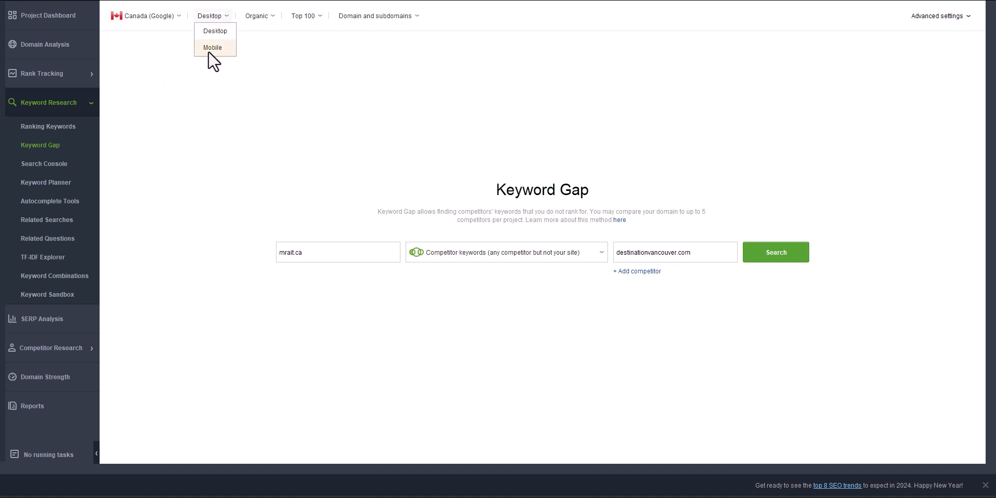
click(213, 16)
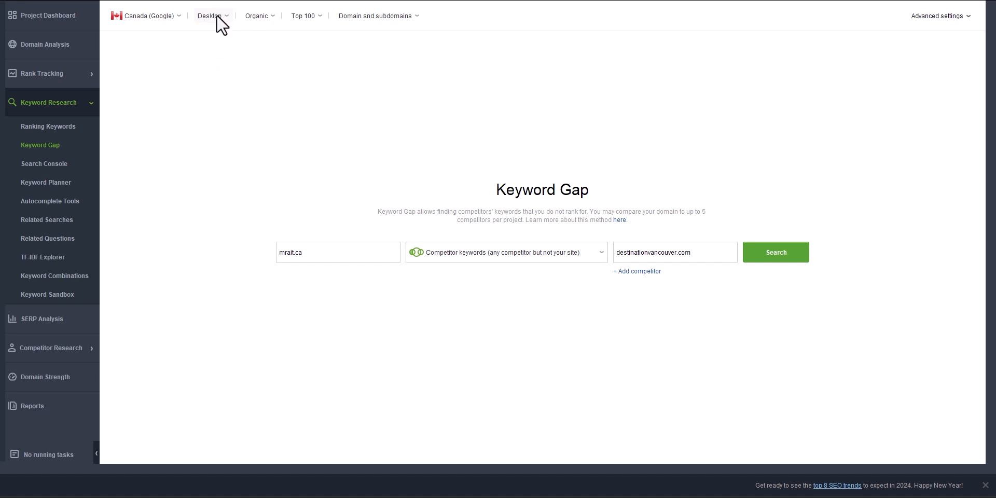
mouse_move(776, 252)
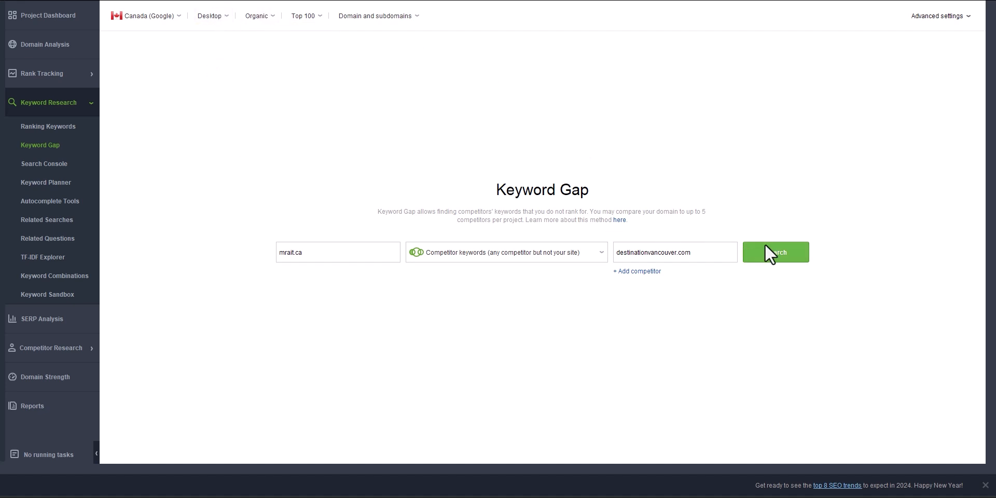
click(775, 252)
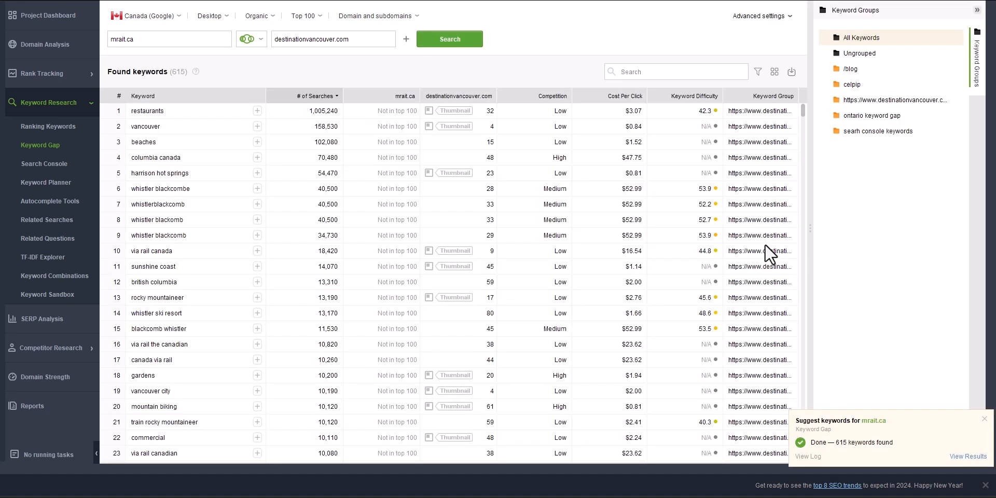
Step: Sort the gap results by # of Searches and widen the Keyword column
scroll(down, 3)
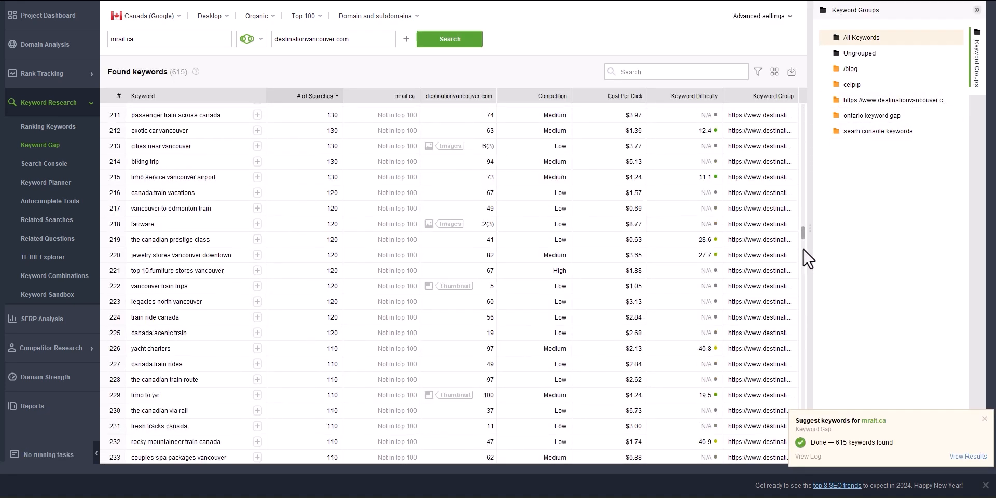
scroll(down, 3)
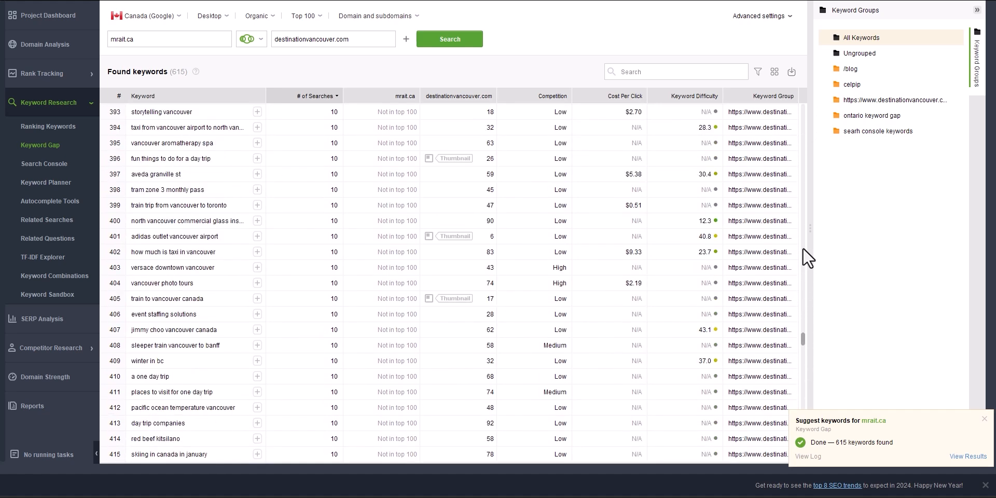
click(311, 96)
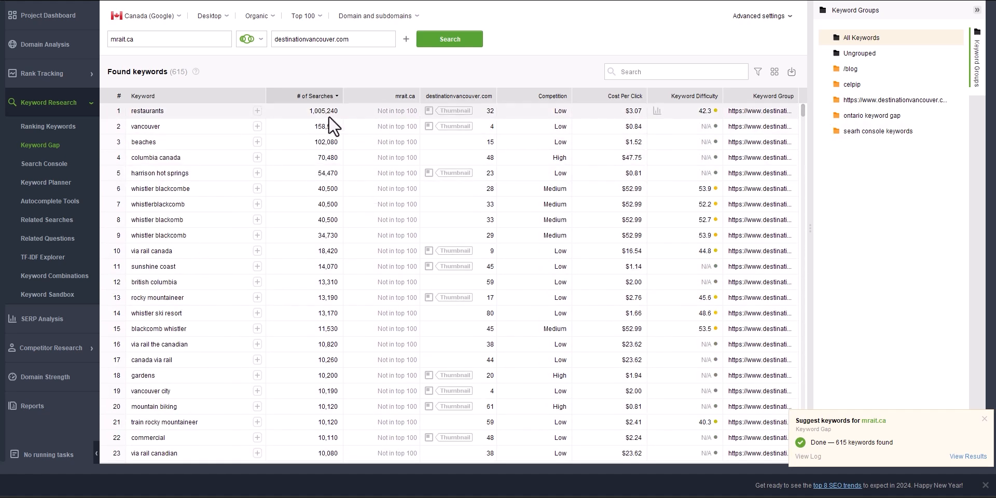
mouse_move(324, 119)
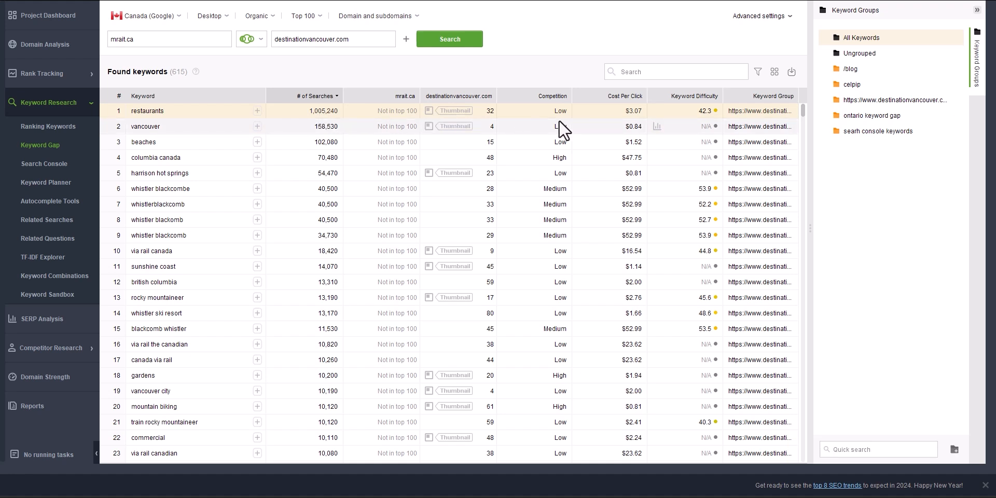
mouse_move(766, 112)
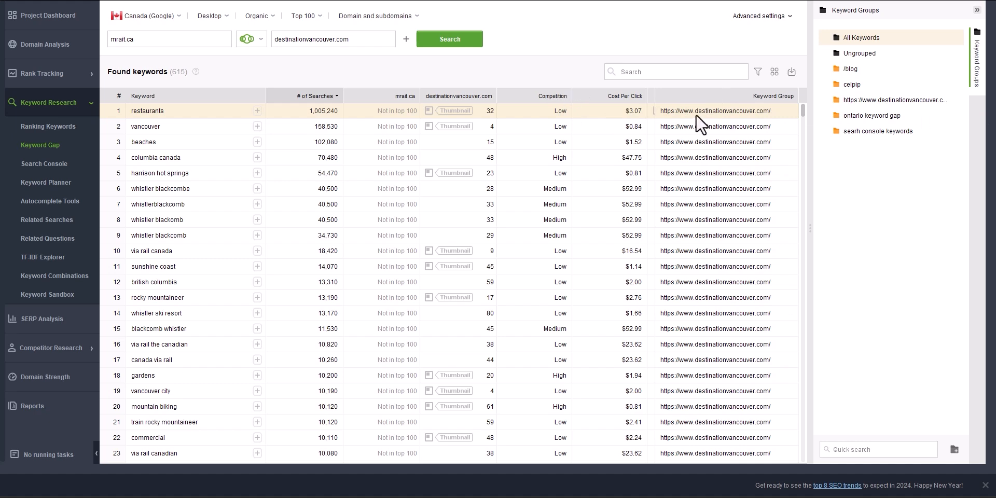
scroll(down, 3)
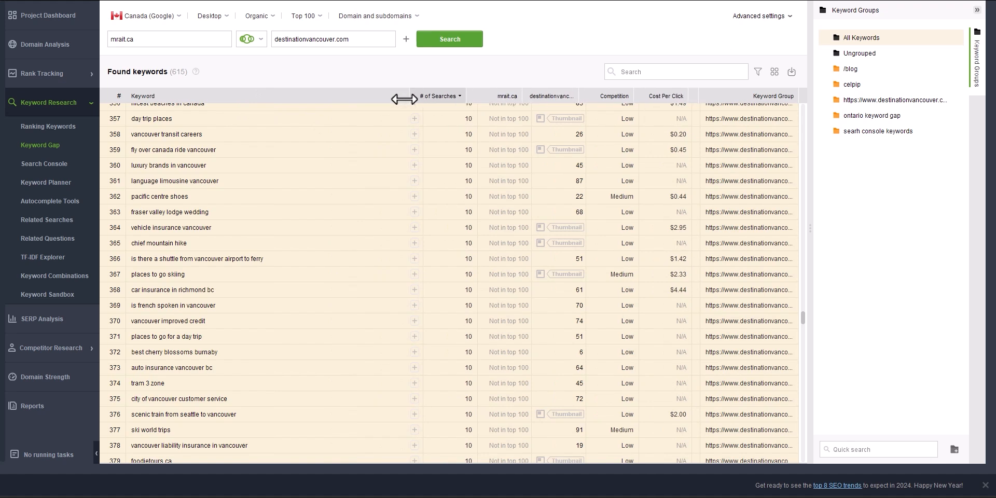
drag(410, 99, 255, 98)
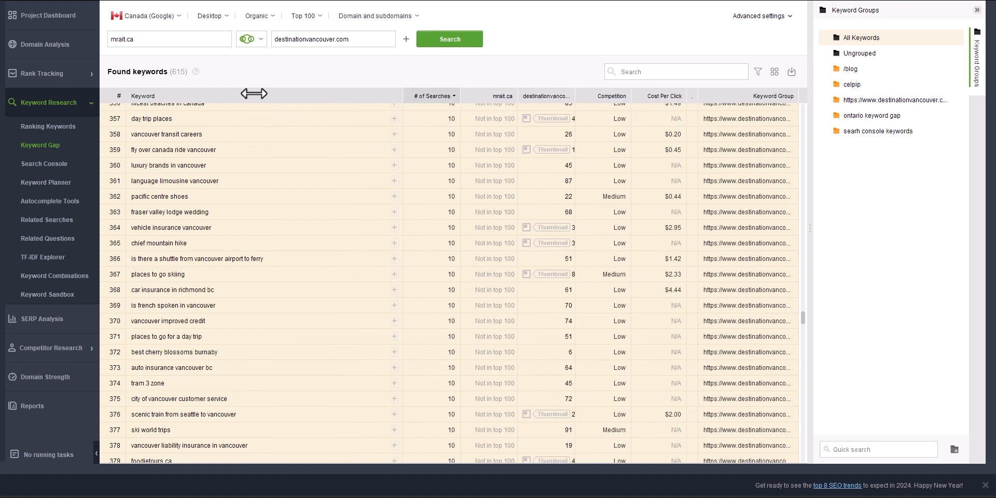
mouse_move(117, 8)
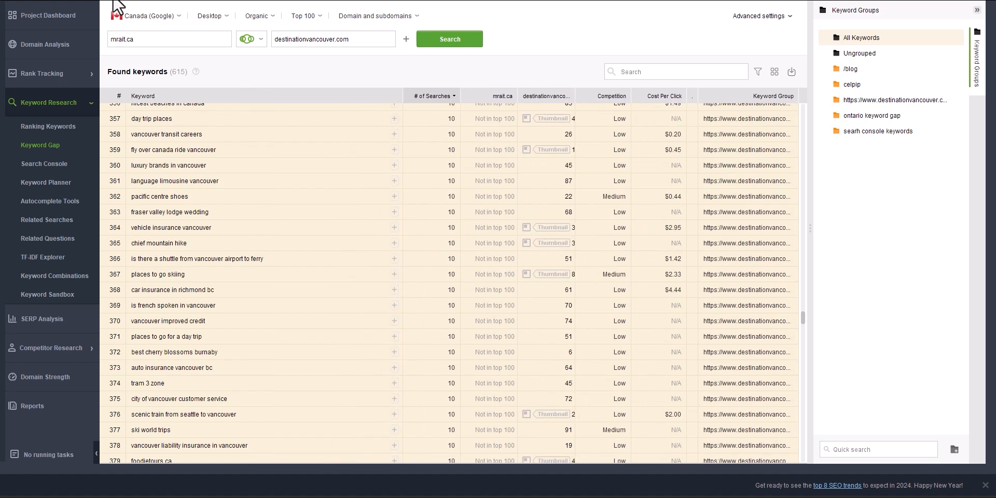